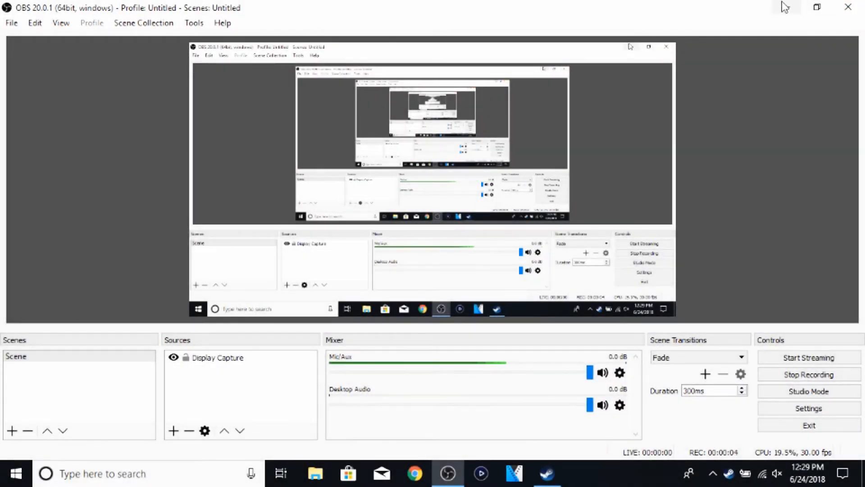
Minimize the recording window so Steam's Library with Rainbow Six Siege is visible.
{"action": "left_click", "coordinate": [546, 473]}
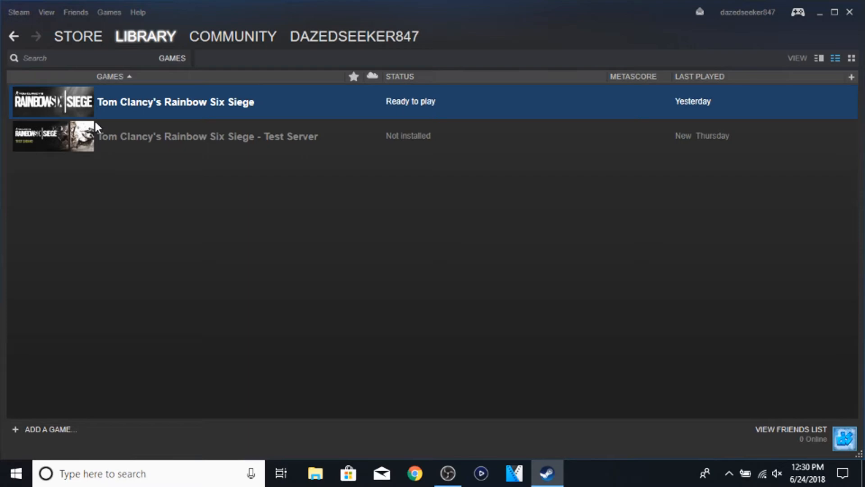
{"action": "mouse_move", "coordinate": [169, 102]}
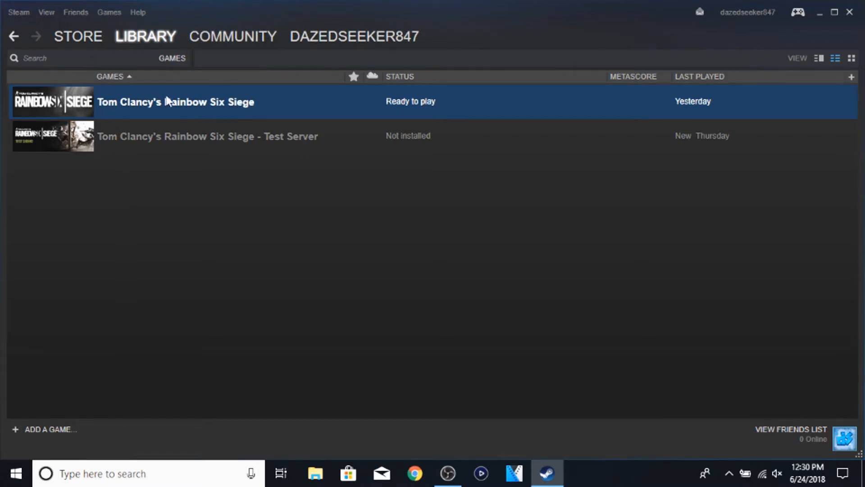
{"action": "mouse_move", "coordinate": [200, 103]}
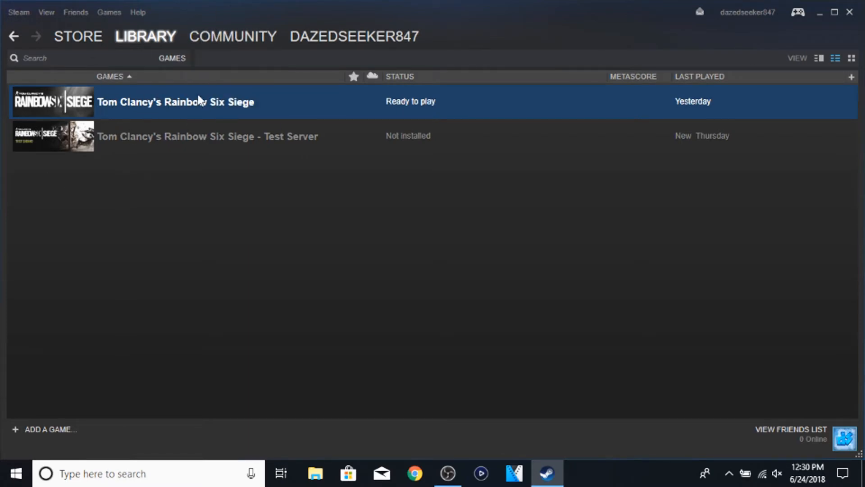
{"action": "mouse_move", "coordinate": [492, 10]}
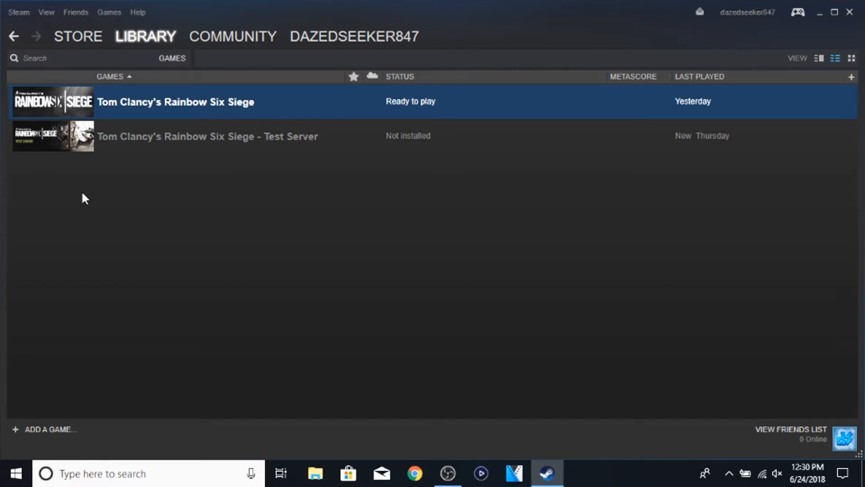
{"action": "mouse_move", "coordinate": [539, 331]}
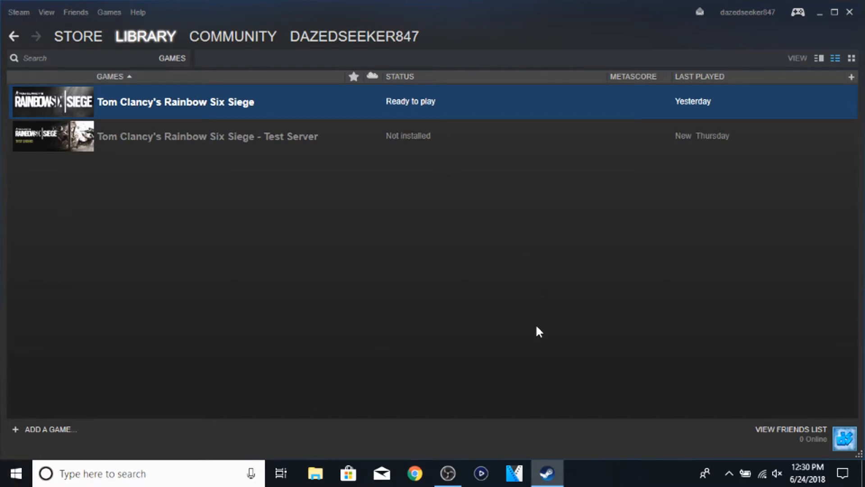
{"action": "mouse_move", "coordinate": [539, 401]}
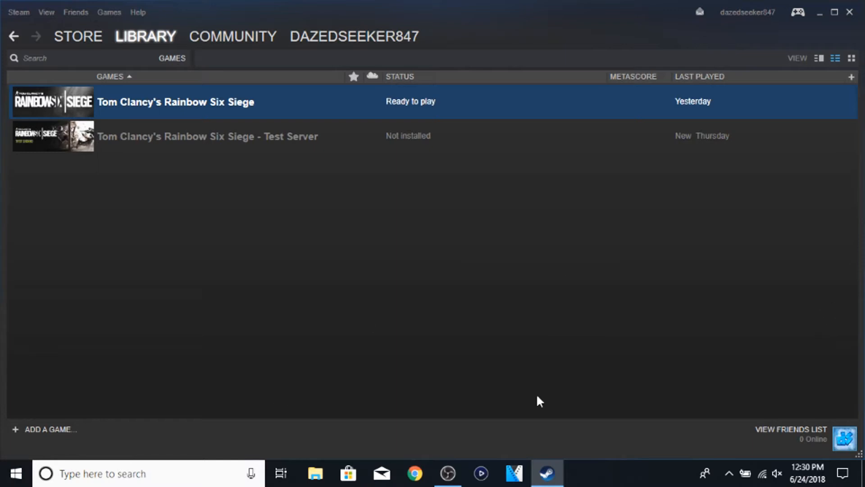
{"action": "mouse_move", "coordinate": [6, 471]}
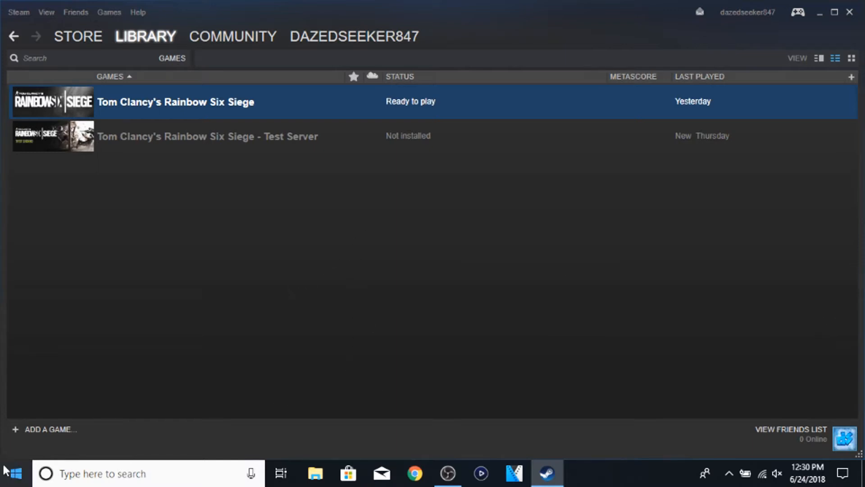
{"action": "mouse_move", "coordinate": [513, 144]}
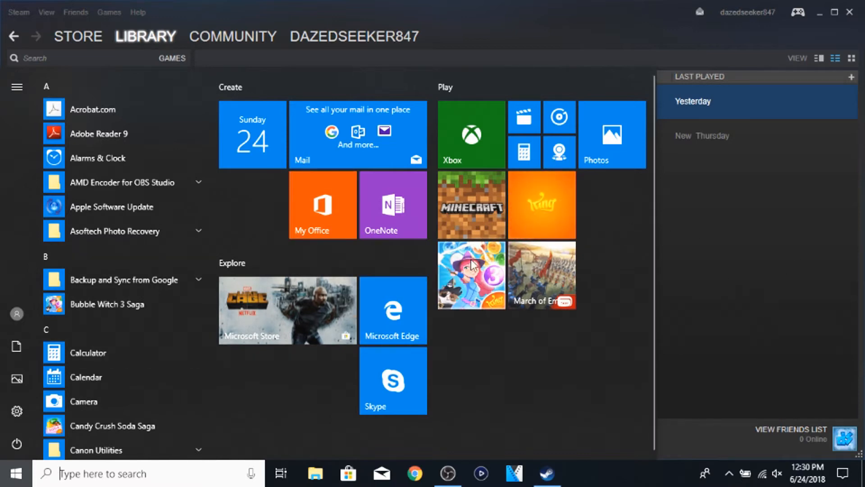
{"action": "mouse_move", "coordinate": [172, 336]}
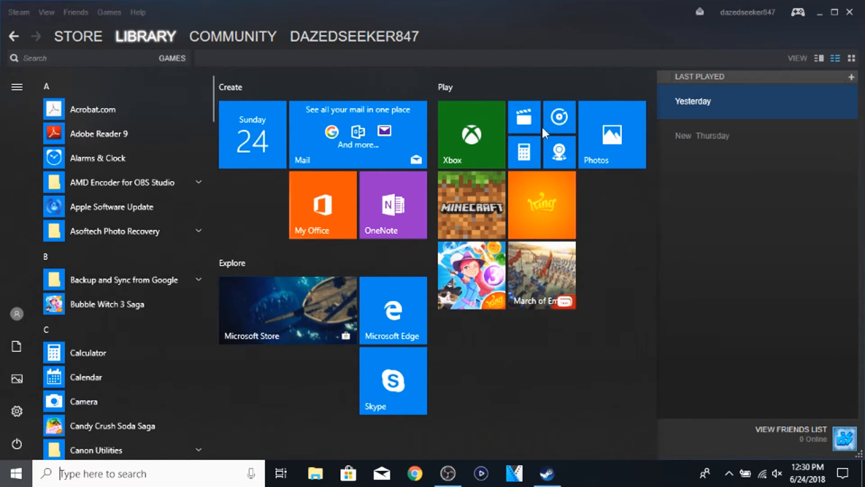
{"action": "mouse_move", "coordinate": [408, 424]}
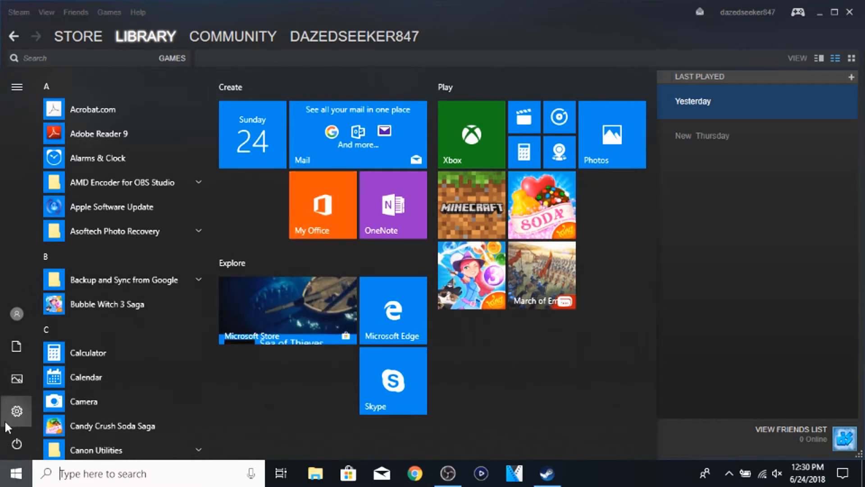
{"action": "mouse_move", "coordinate": [16, 412]}
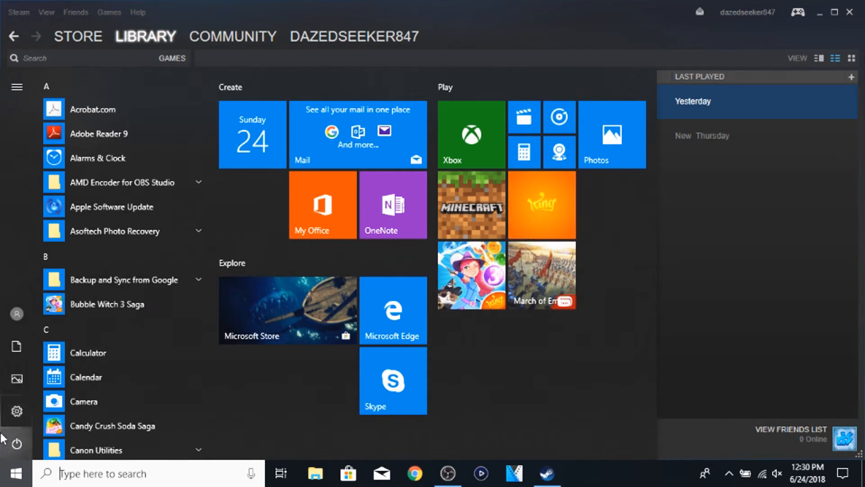
{"action": "mouse_move", "coordinate": [16, 411]}
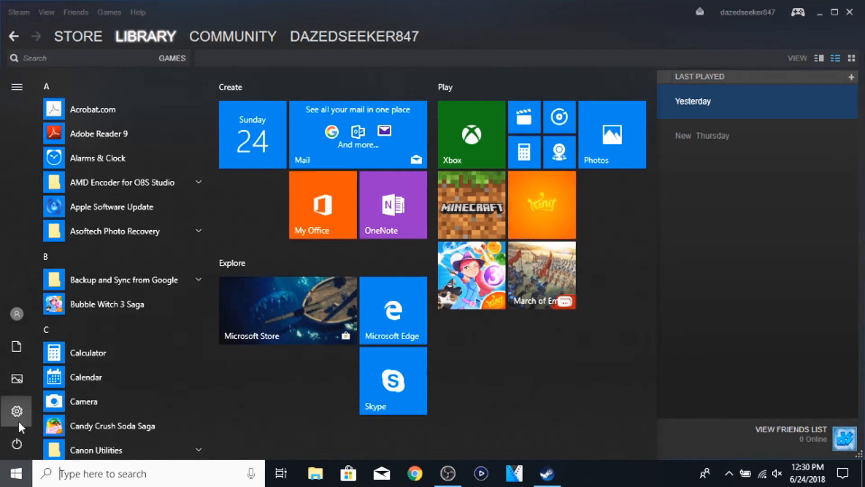
Launch Windows Settings from the Start menu's gear icon.
{"action": "left_click", "coordinate": [16, 411]}
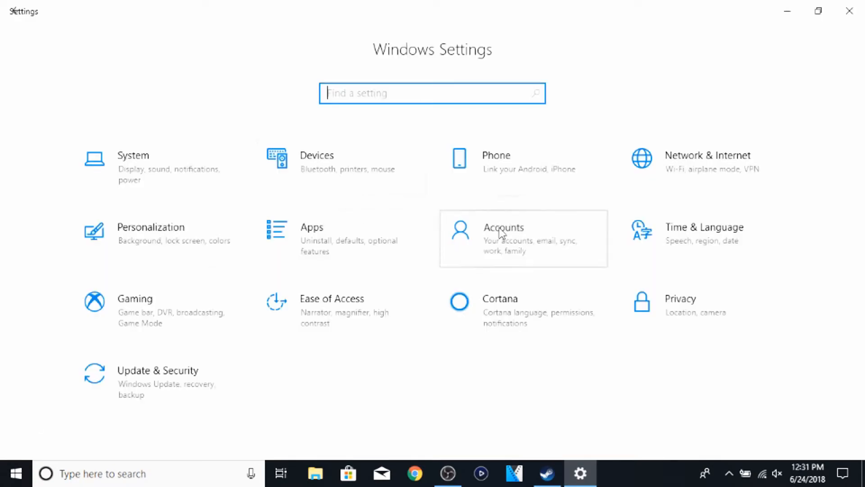
Go to Accounts > Family & other people and scroll to the other local accounts.
{"action": "left_click", "coordinate": [502, 237]}
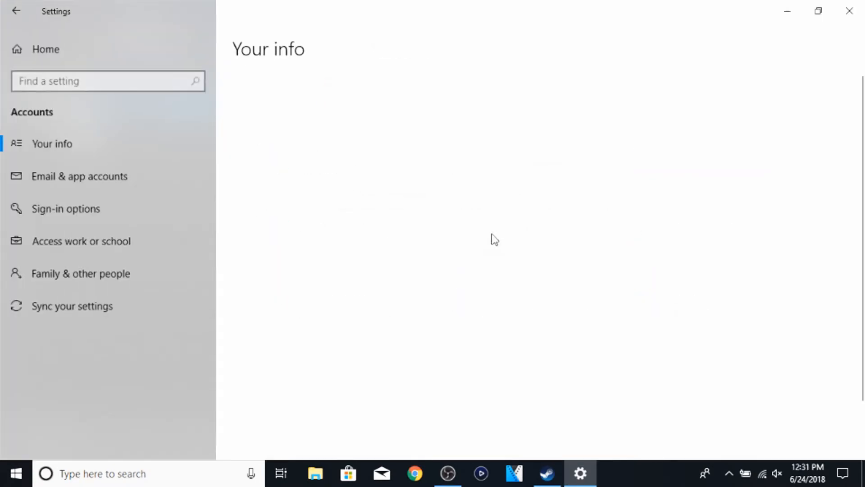
{"action": "left_click", "coordinate": [53, 144]}
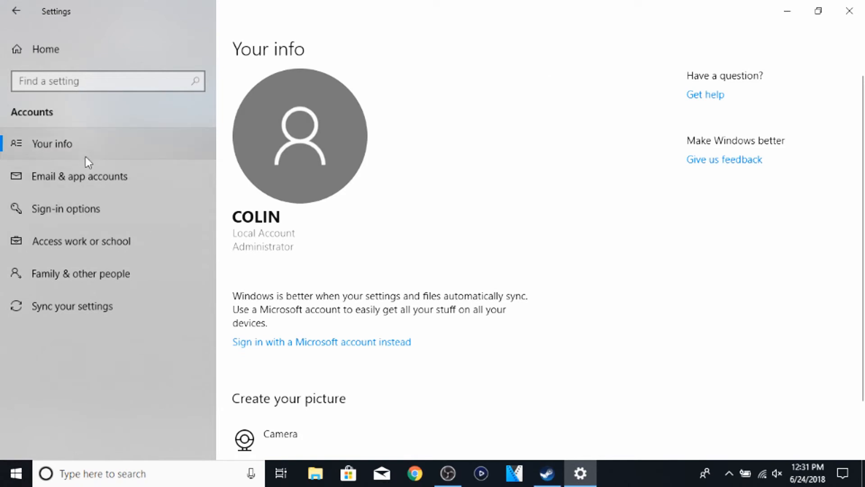
{"action": "left_click", "coordinate": [79, 274]}
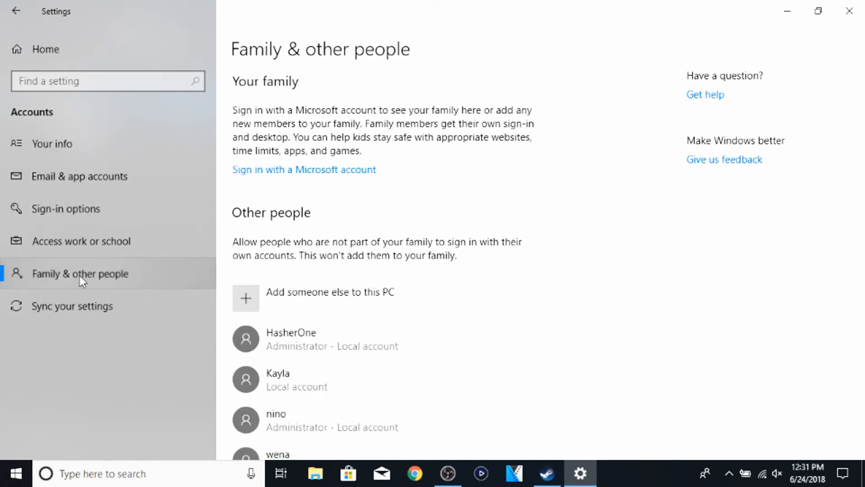
{"action": "scroll", "scroll_direction": "down", "scroll_amount": 3}
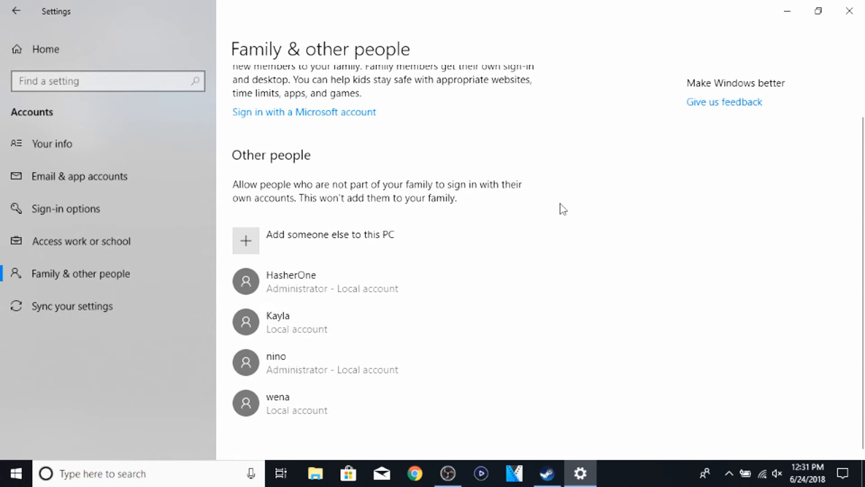
{"action": "mouse_move", "coordinate": [322, 429]}
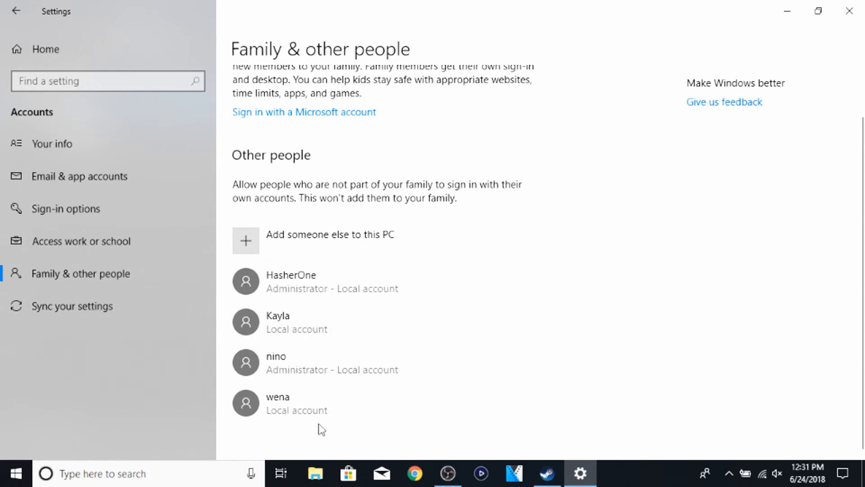
{"action": "mouse_move", "coordinate": [302, 337]}
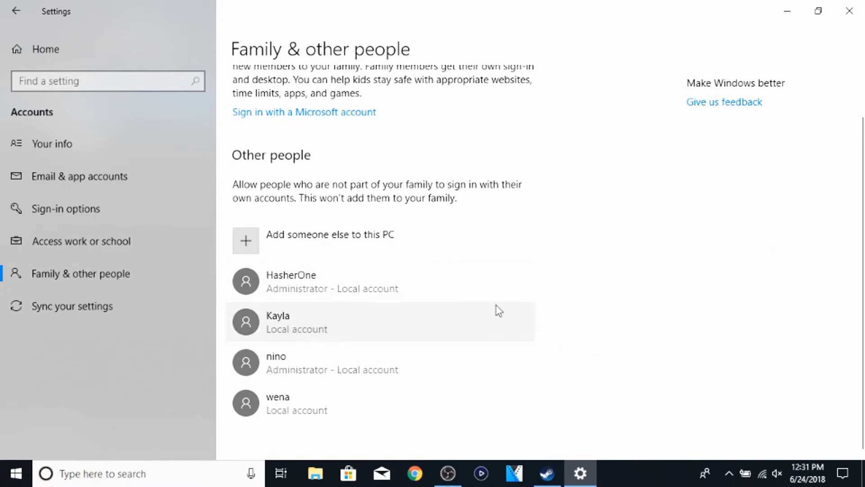
{"action": "mouse_move", "coordinate": [322, 333]}
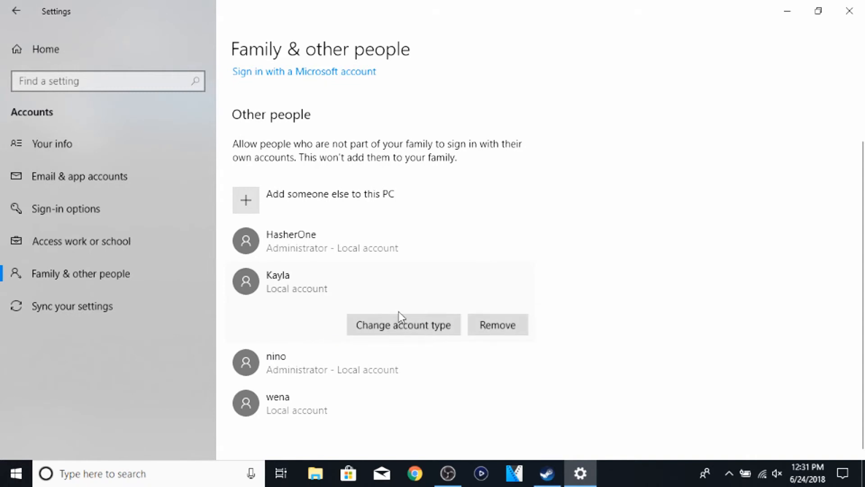
{"action": "mouse_move", "coordinate": [403, 324]}
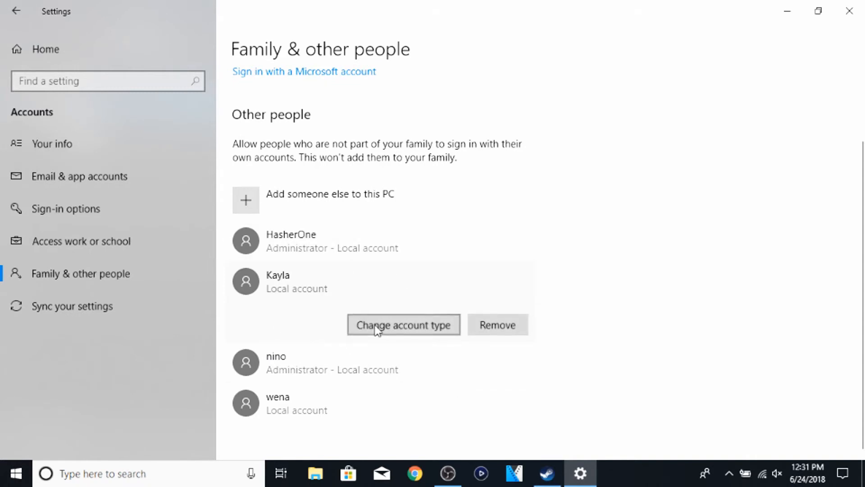
Check the second account's type as Standard User and cancel without applying changes.
{"action": "left_click", "coordinate": [404, 324]}
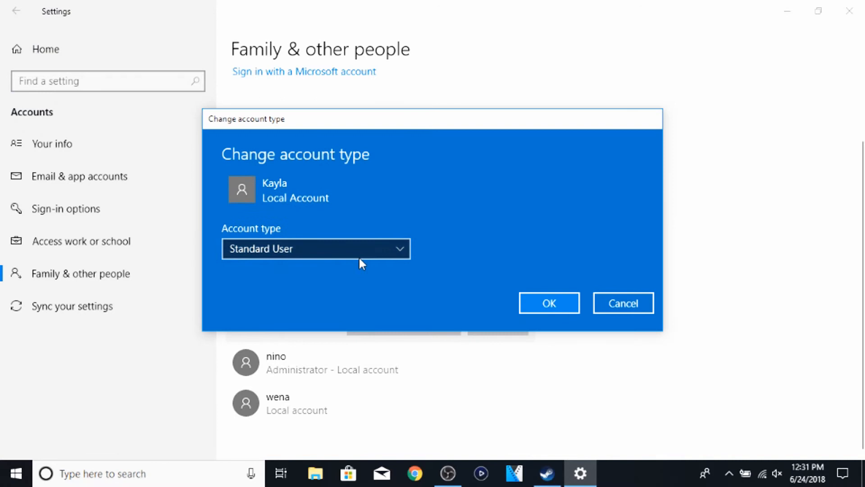
{"action": "left_click", "coordinate": [314, 249]}
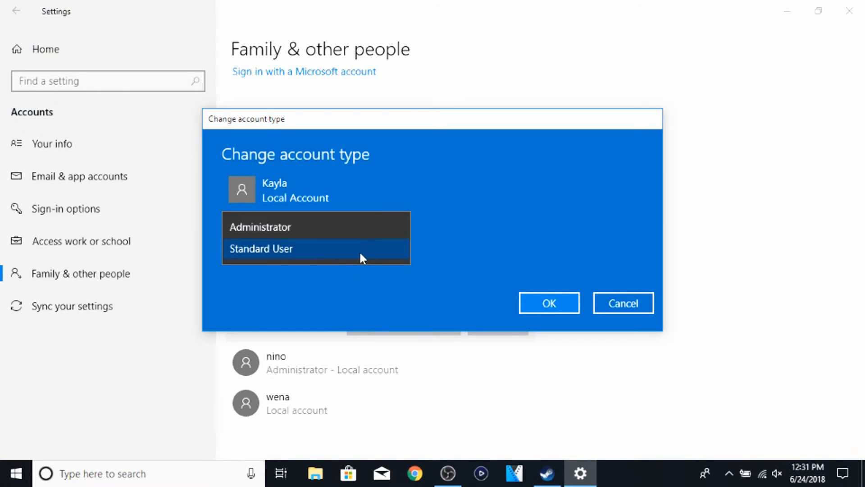
{"action": "left_click", "coordinate": [261, 249]}
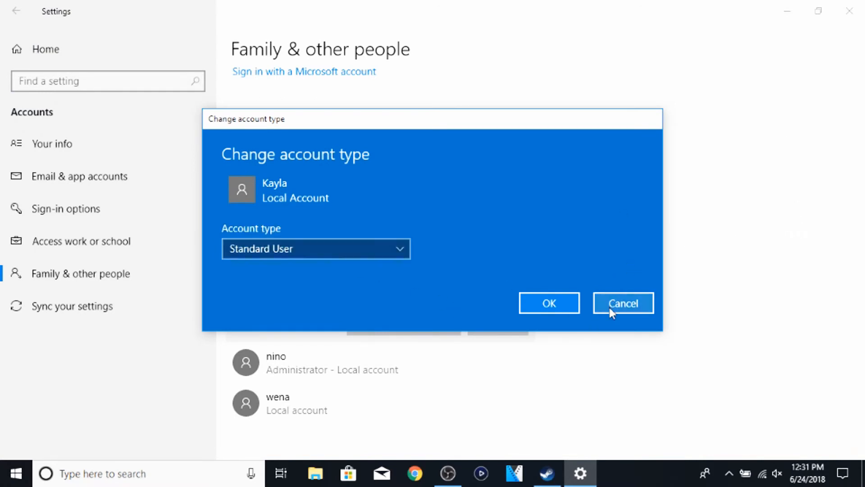
{"action": "left_click", "coordinate": [622, 303]}
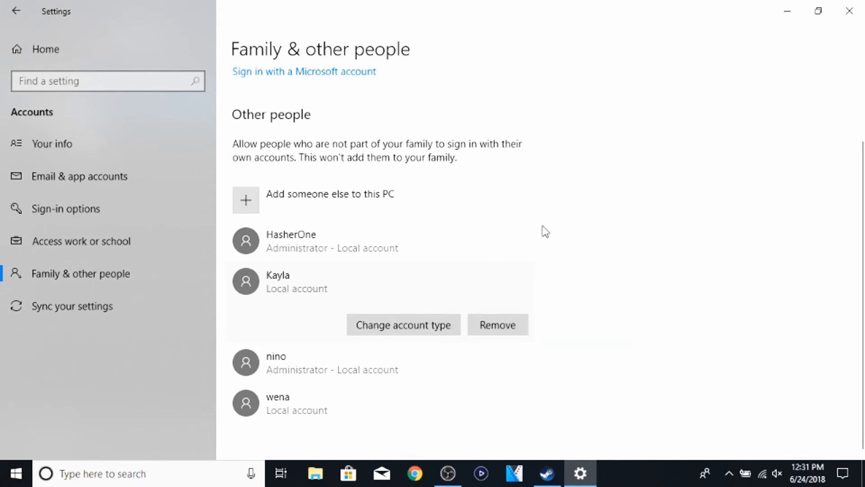
{"action": "mouse_move", "coordinate": [850, 10]}
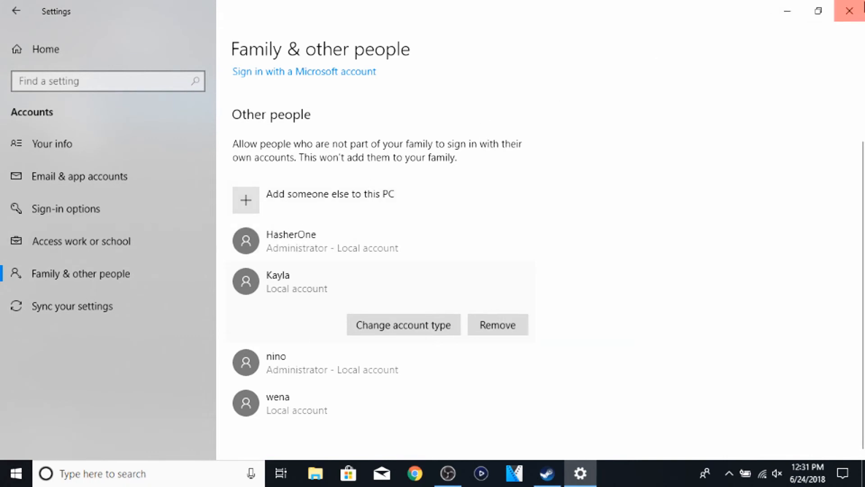
Close Windows Settings to return to the Steam Library showing Rainbow Six Siege.
{"action": "left_click", "coordinate": [547, 473]}
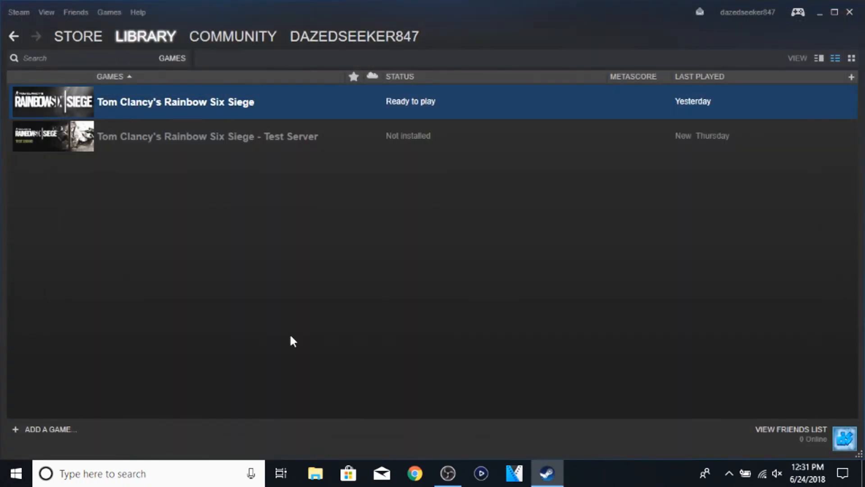
{"action": "mouse_move", "coordinate": [291, 312]}
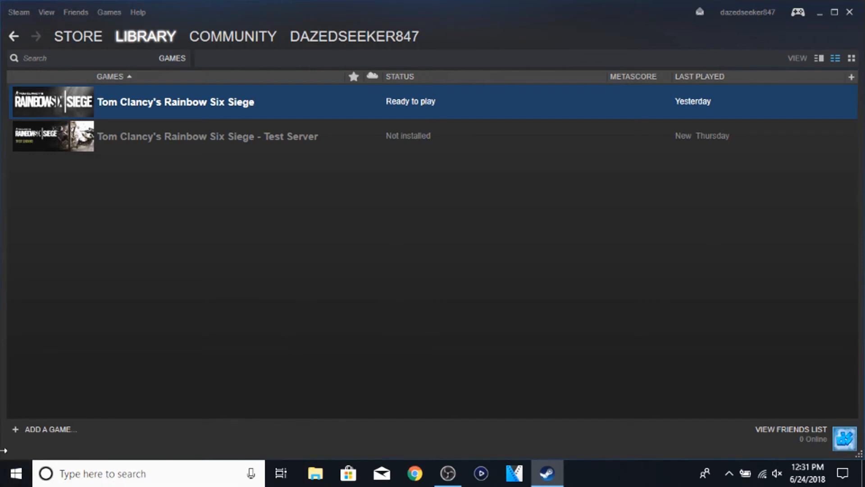
{"action": "mouse_move", "coordinate": [544, 339]}
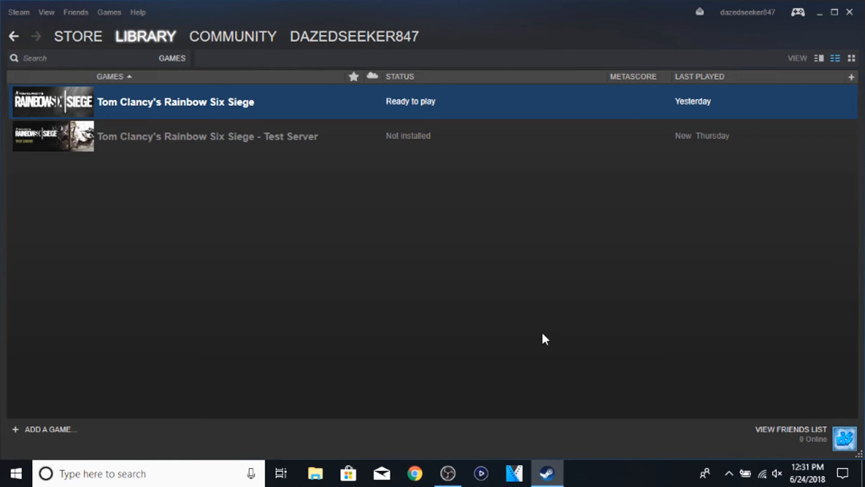
{"action": "mouse_move", "coordinate": [413, 104]}
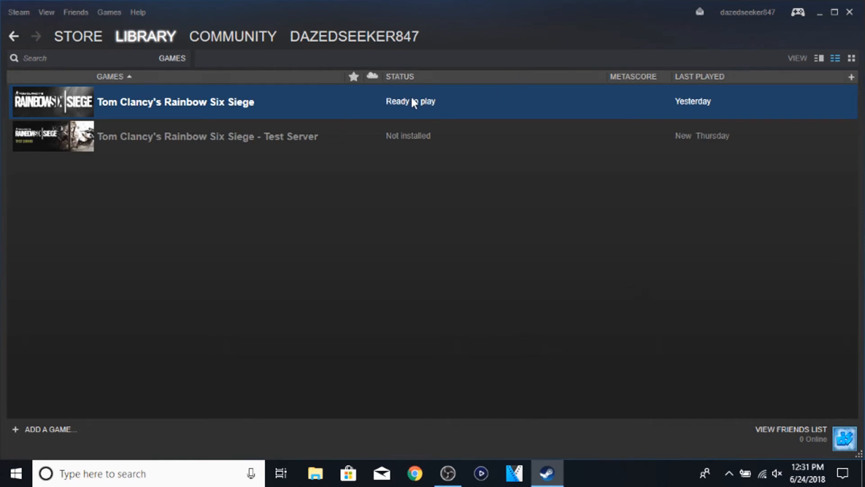
{"action": "mouse_move", "coordinate": [199, 100]}
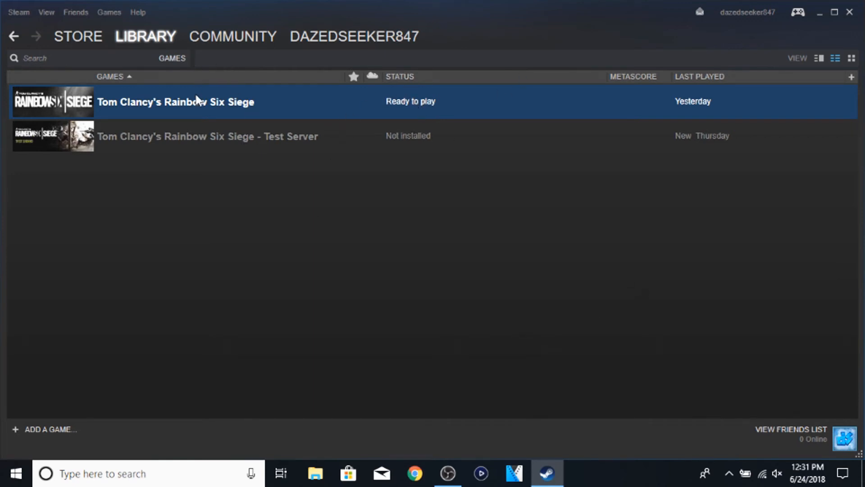
{"action": "mouse_move", "coordinate": [187, 129]}
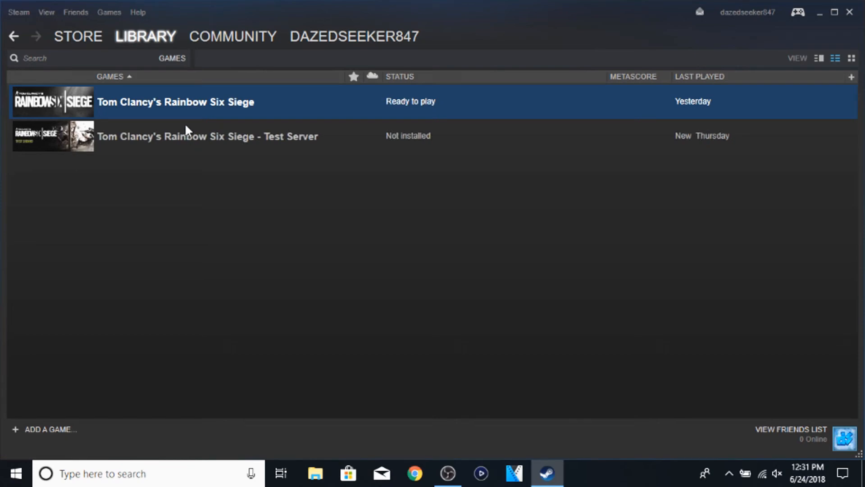
{"action": "mouse_move", "coordinate": [237, 141]}
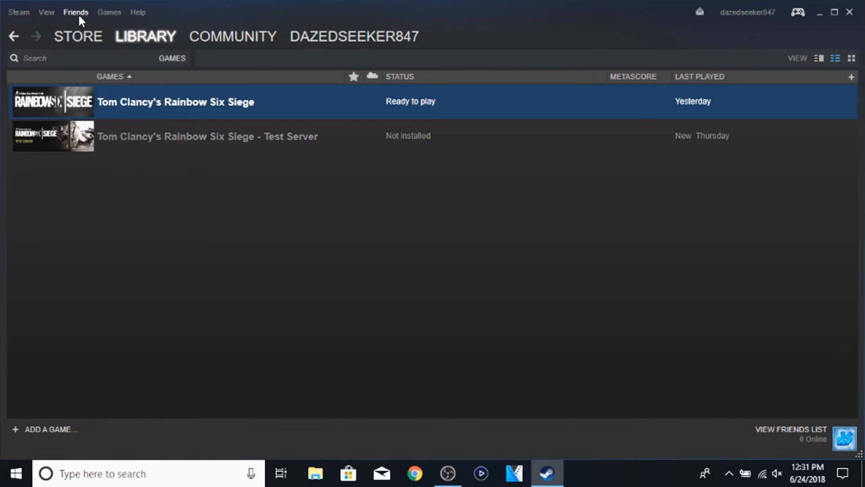
{"action": "mouse_move", "coordinate": [409, 109]}
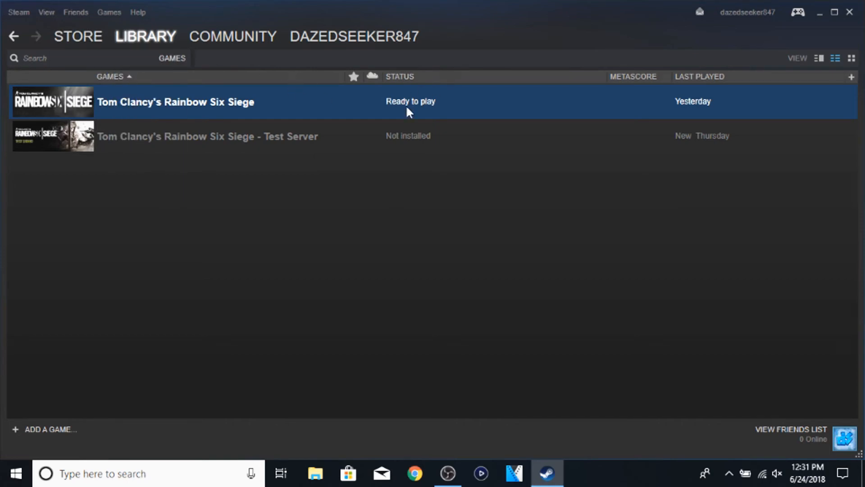
{"action": "mouse_move", "coordinate": [419, 104]}
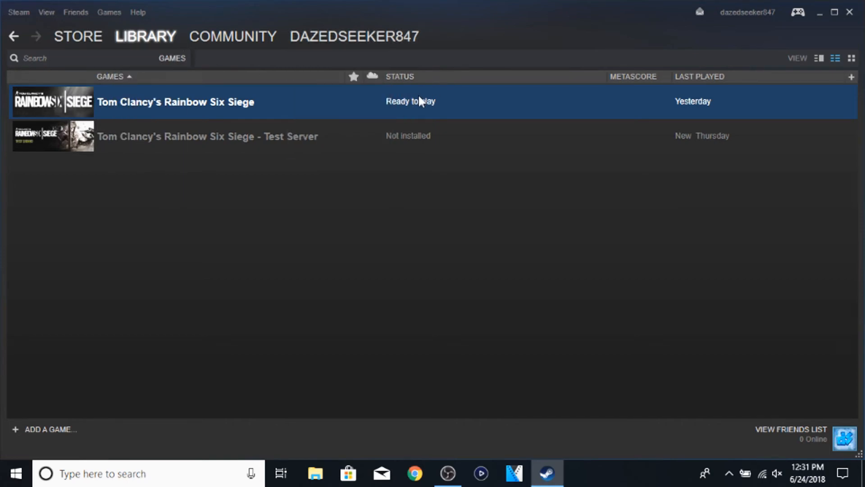
{"action": "right_click", "coordinate": [136, 105]}
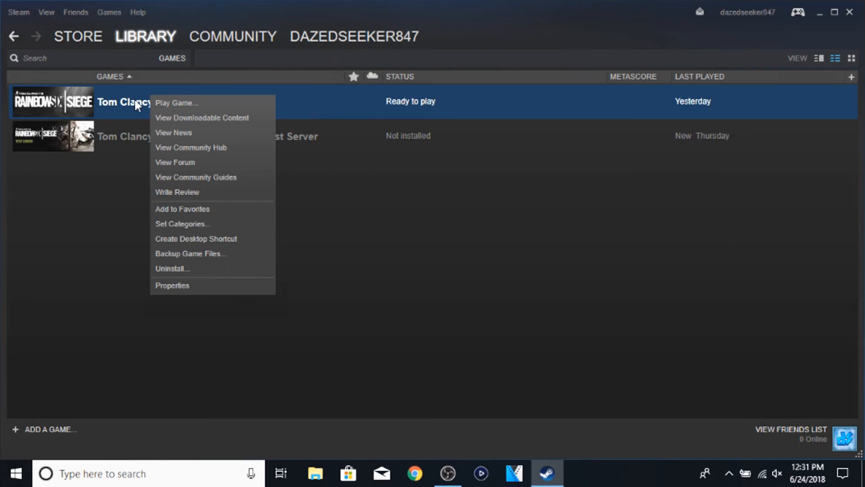
{"action": "mouse_move", "coordinate": [191, 147]}
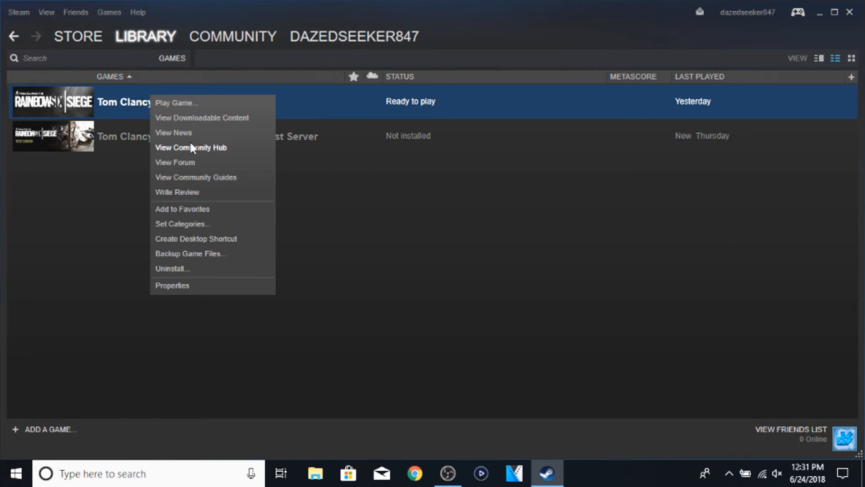
{"action": "left_click", "coordinate": [170, 287]}
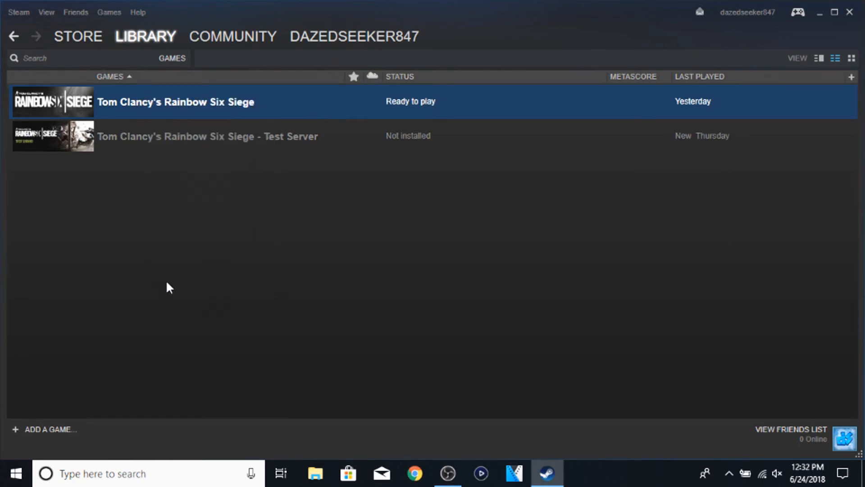
{"action": "left_click", "coordinate": [176, 102]}
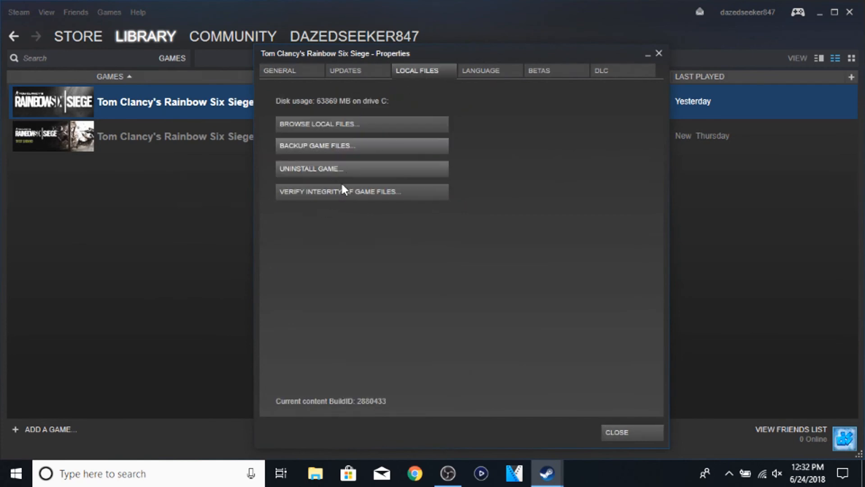
{"action": "mouse_move", "coordinate": [402, 191]}
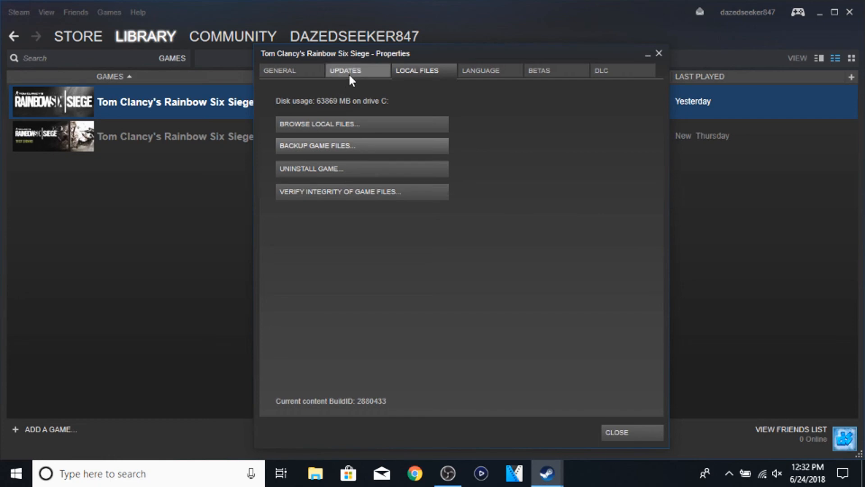
{"action": "left_click", "coordinate": [279, 70]}
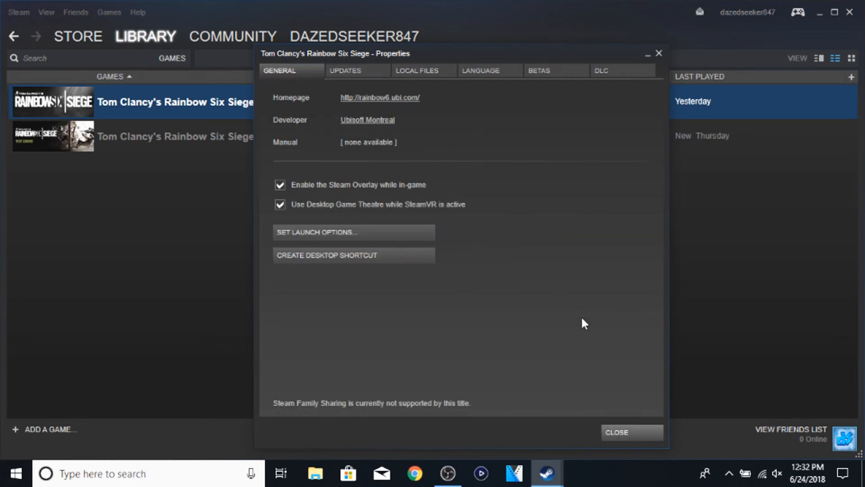
{"action": "mouse_move", "coordinate": [639, 428]}
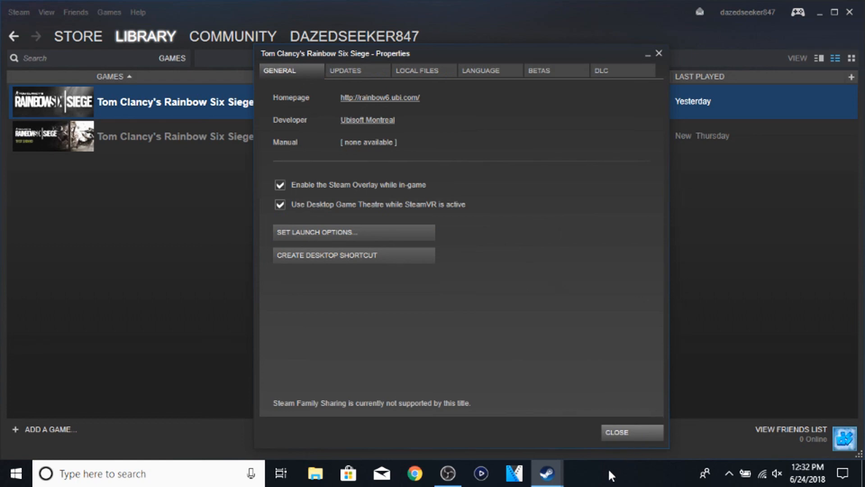
{"action": "mouse_move", "coordinate": [625, 432]}
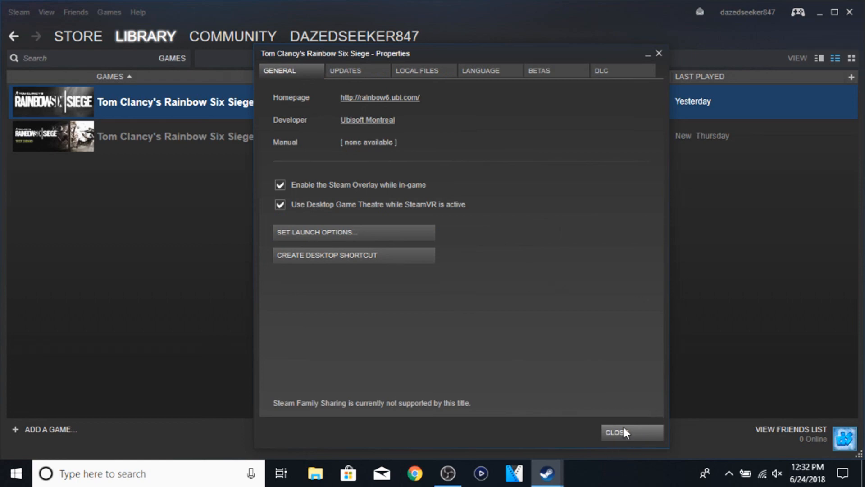
{"action": "left_click", "coordinate": [631, 431]}
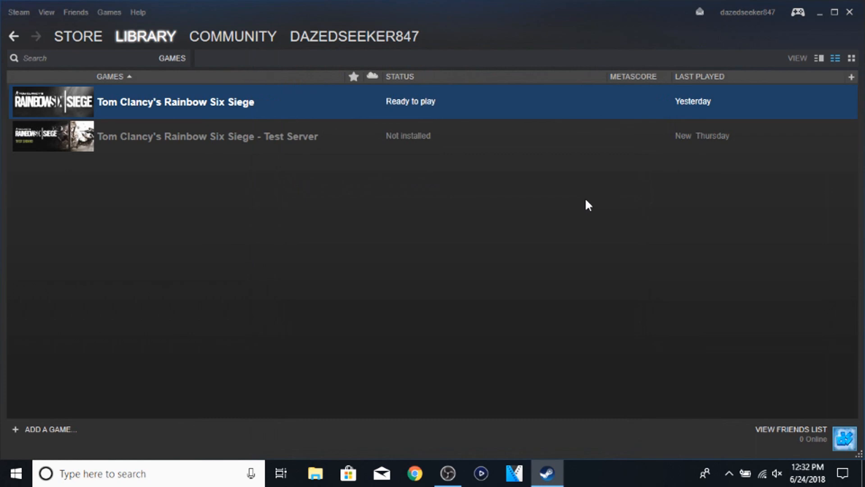